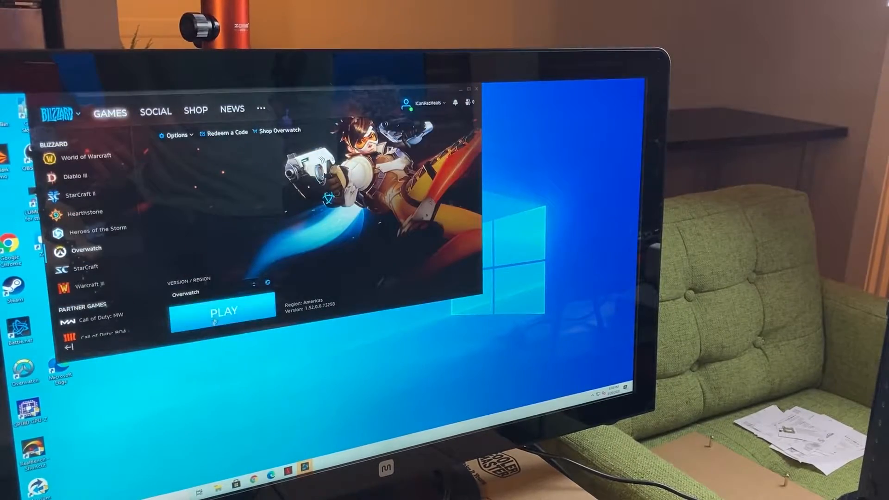
Step: Launch Overwatch from the Battle.net Games list and reach its main menu
click(223, 312)
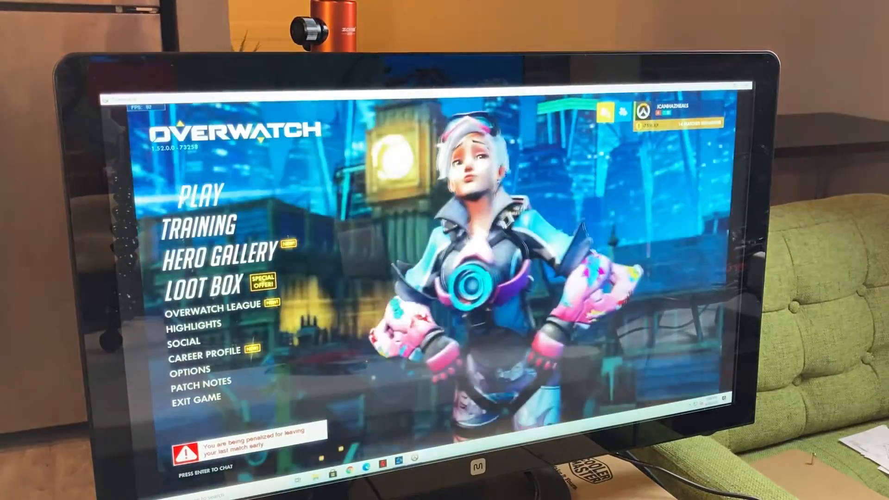
Step: Queue Quick Play as support and lock in a support hero for the Dorado match
click(196, 194)
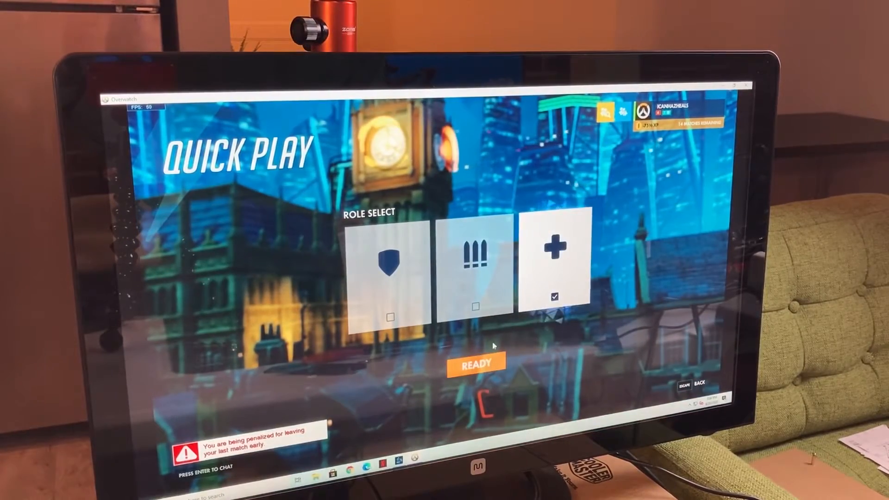
click(476, 363)
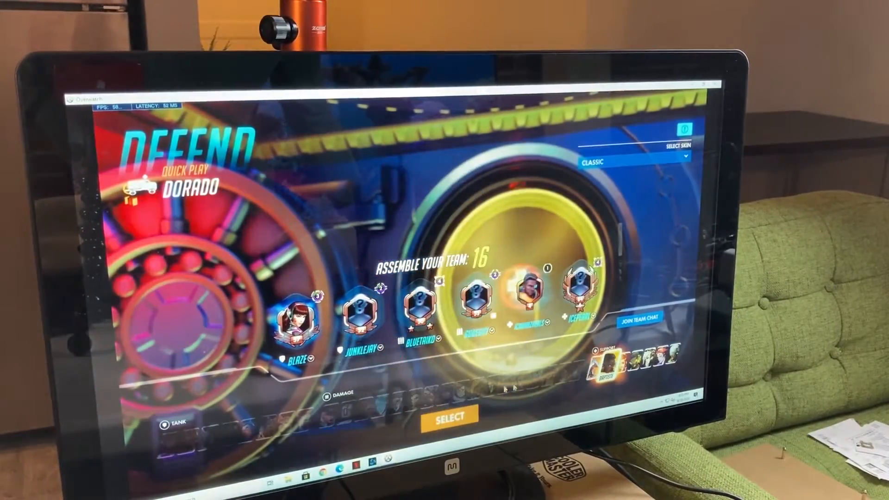
click(448, 415)
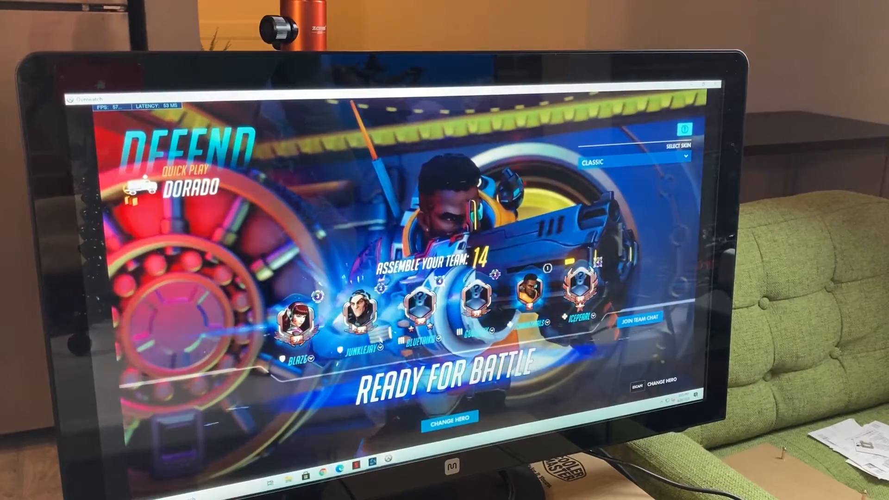